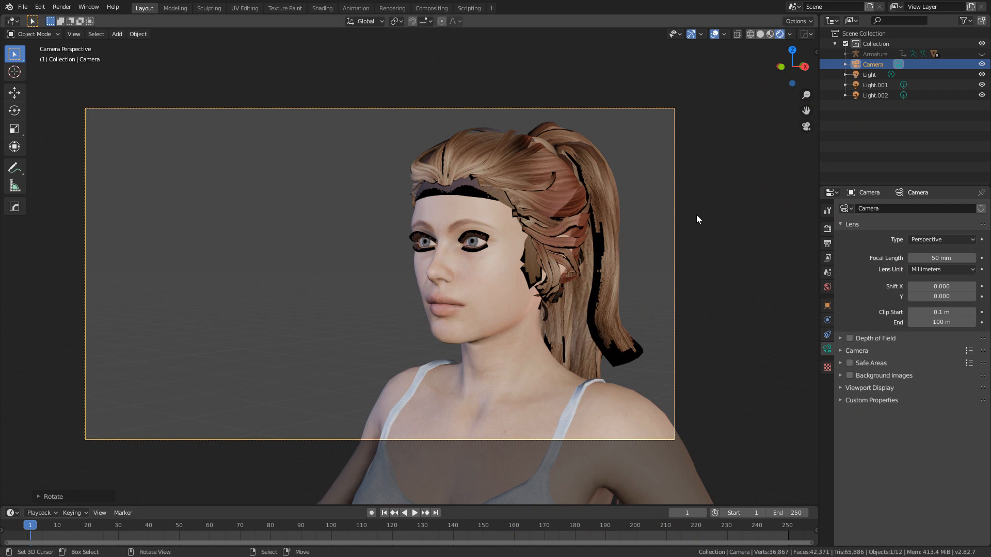
mouse_move(535, 179)
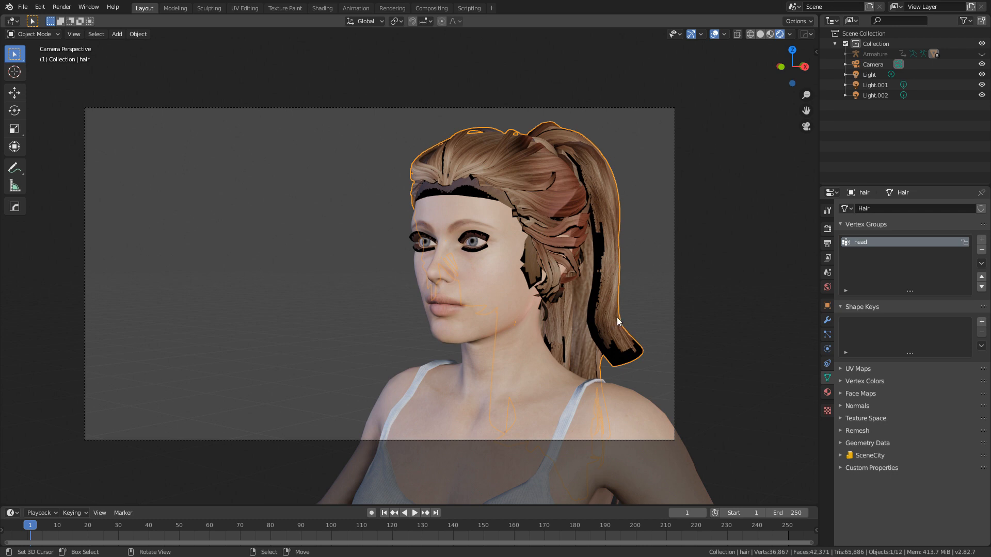
mouse_move(643, 332)
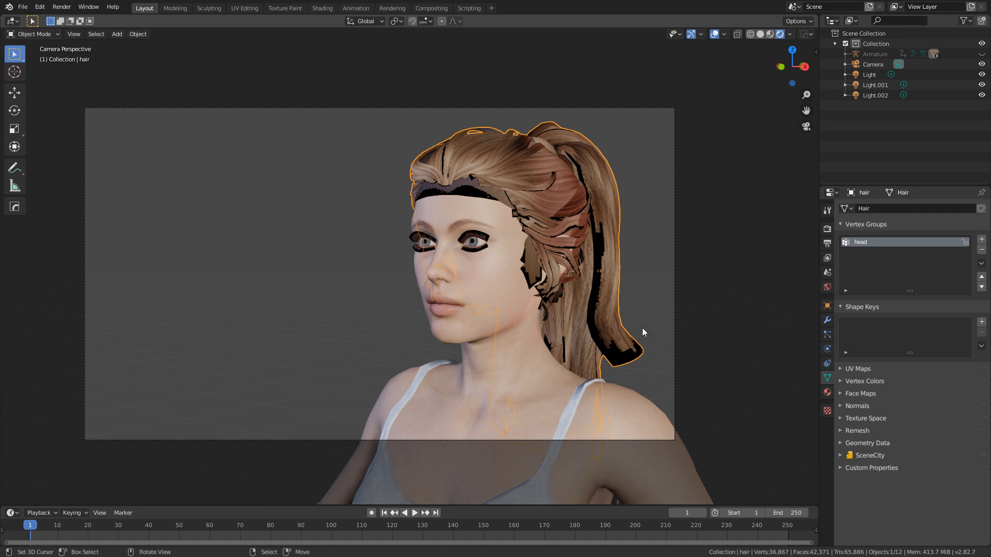
mouse_move(635, 329)
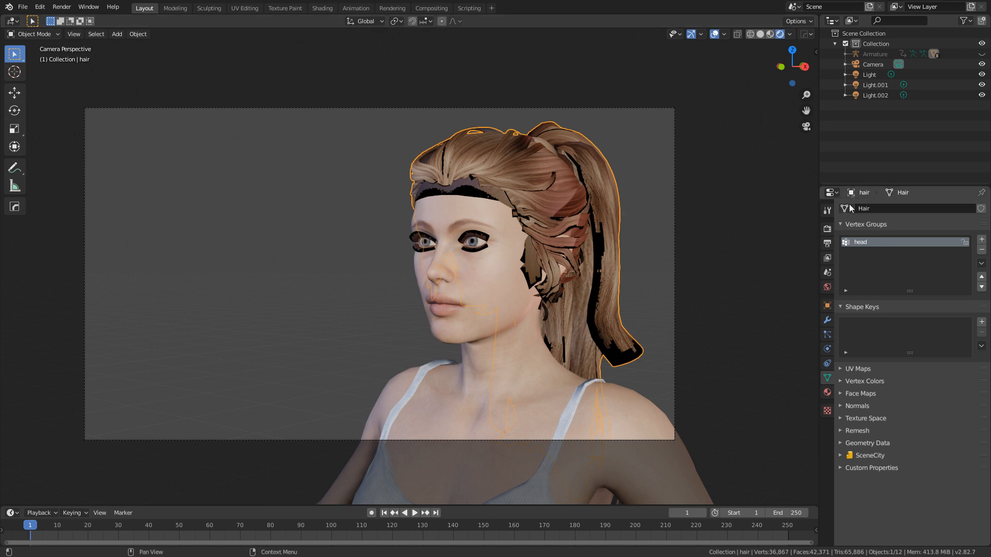
Step: Set the scalp hair material's Blend Mode and Shadow Mode both to Alpha Hashed
click(825, 392)
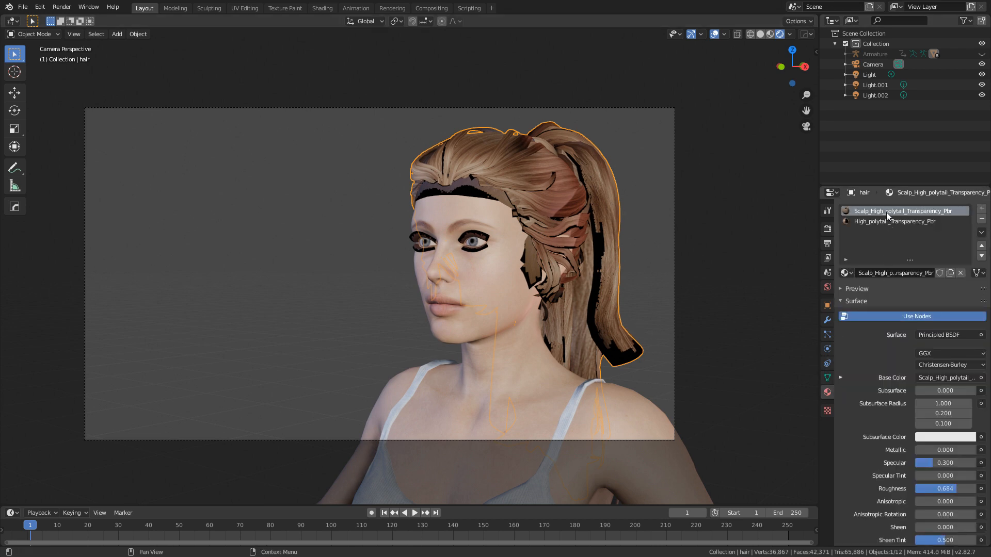
mouse_move(904, 210)
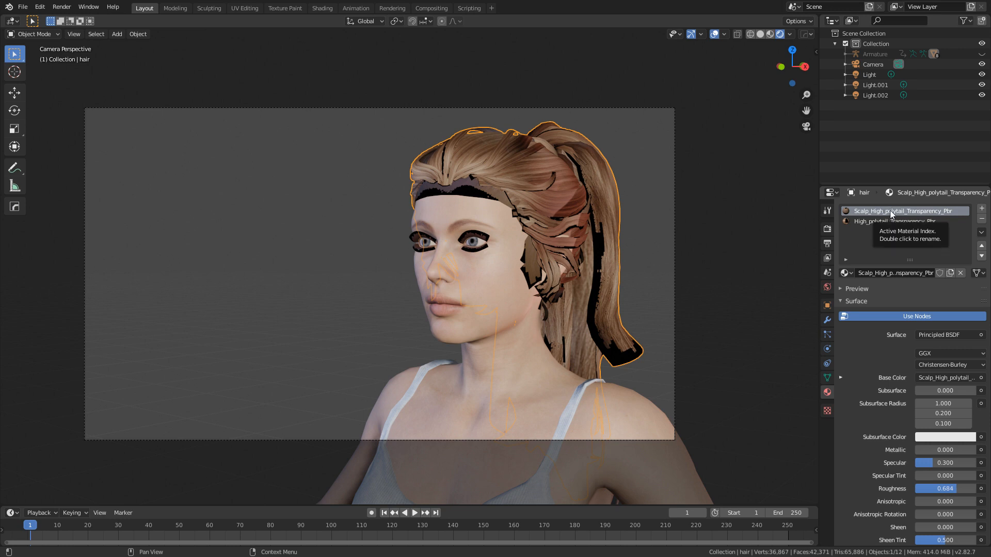
scroll(down, 3)
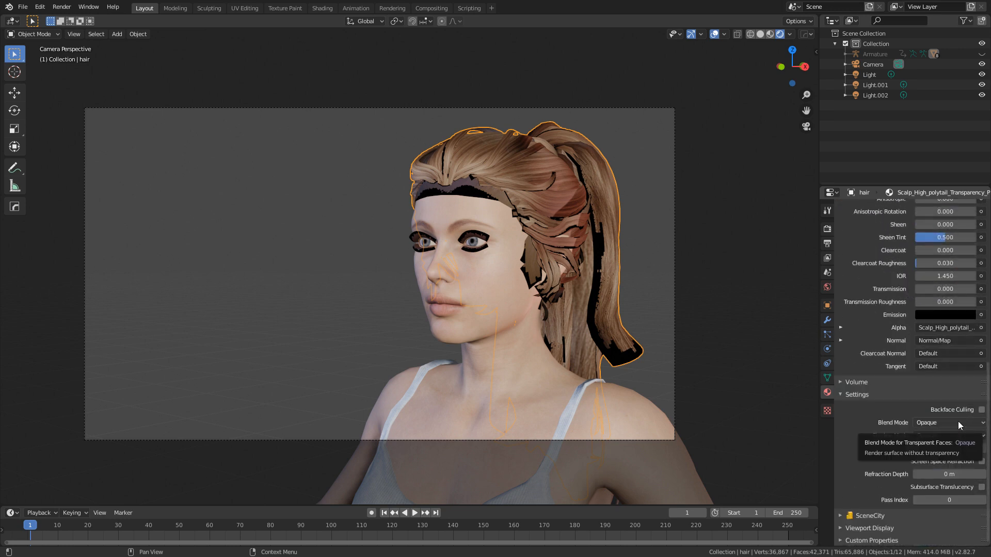
click(946, 422)
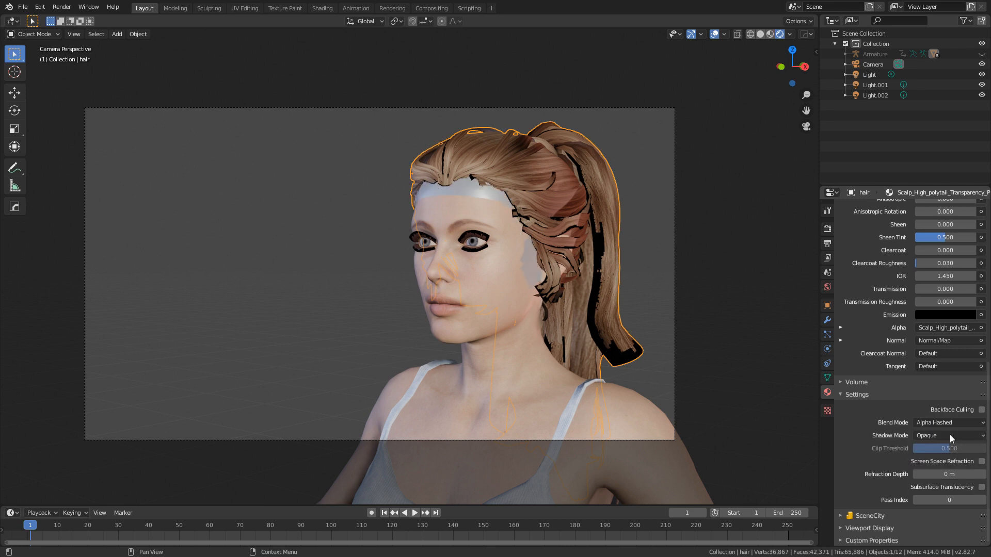
click(947, 436)
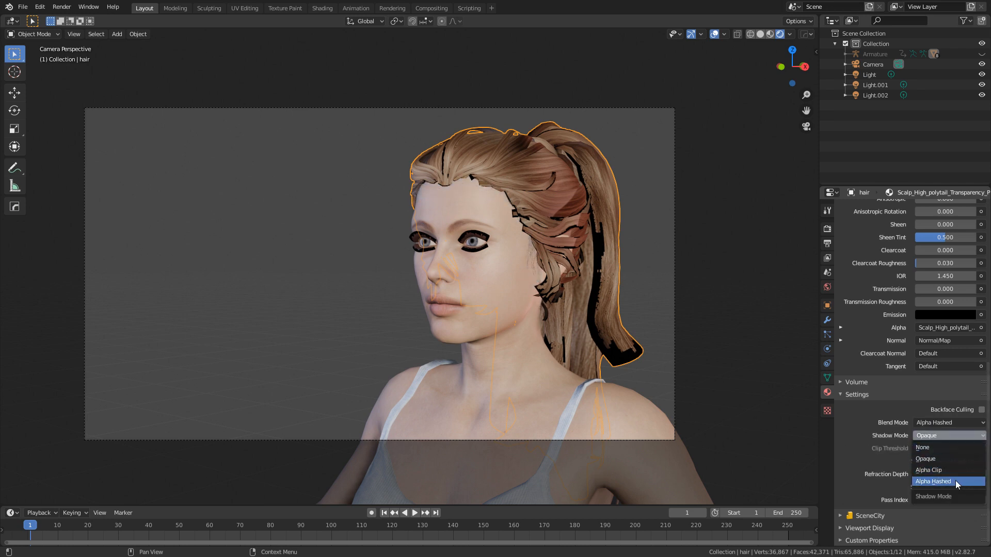
click(933, 482)
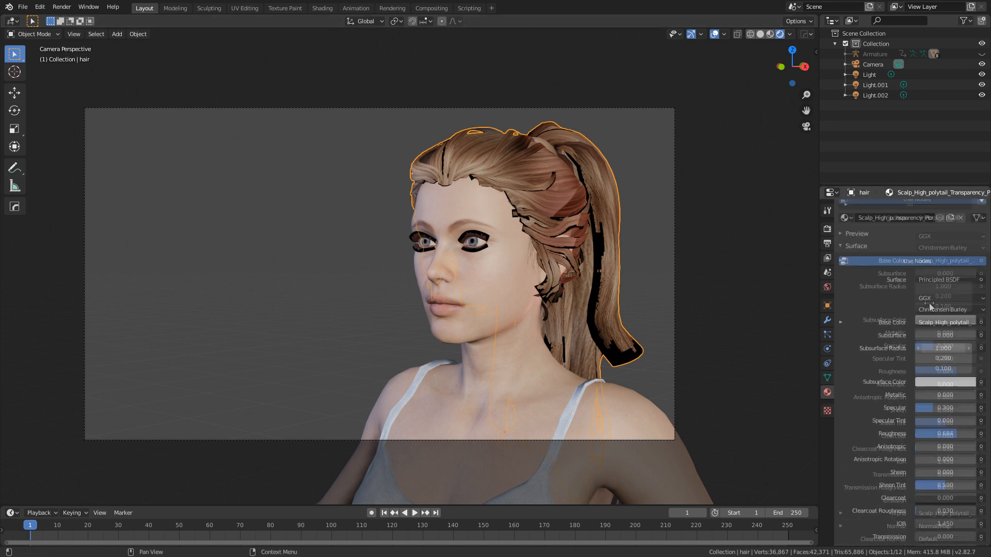
Step: Switch to the ponytail material slot and set its blend and shadow modes to Alpha Hashed
click(894, 221)
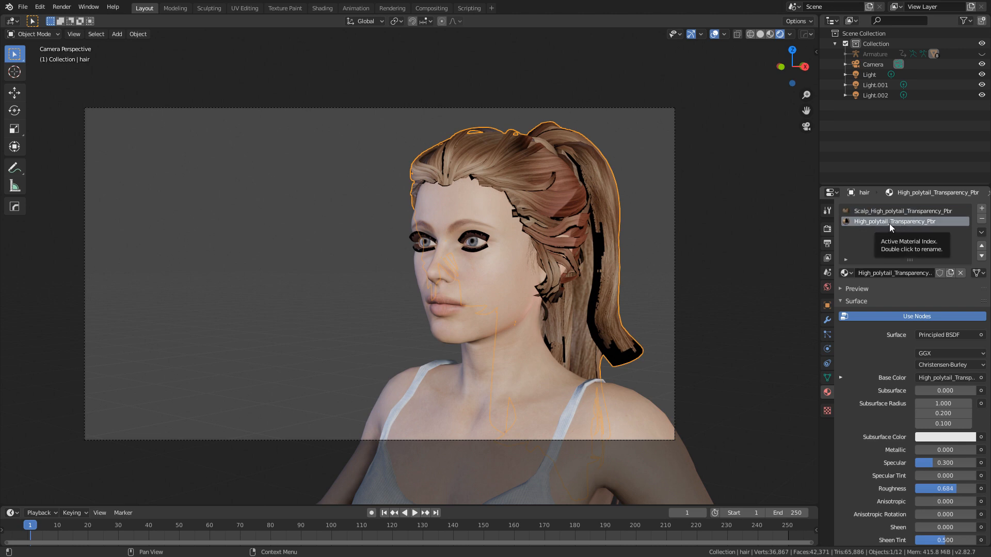
scroll(down, 3)
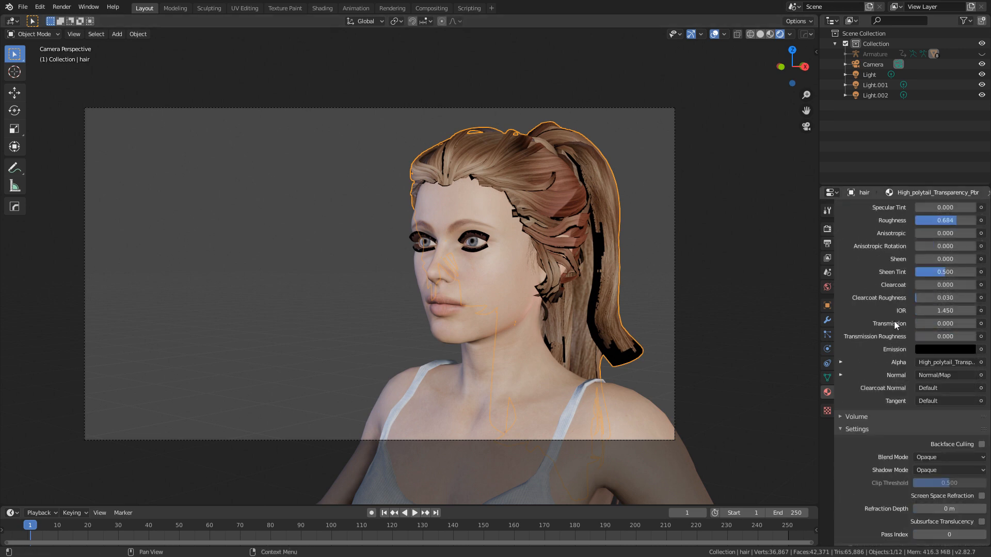
click(947, 422)
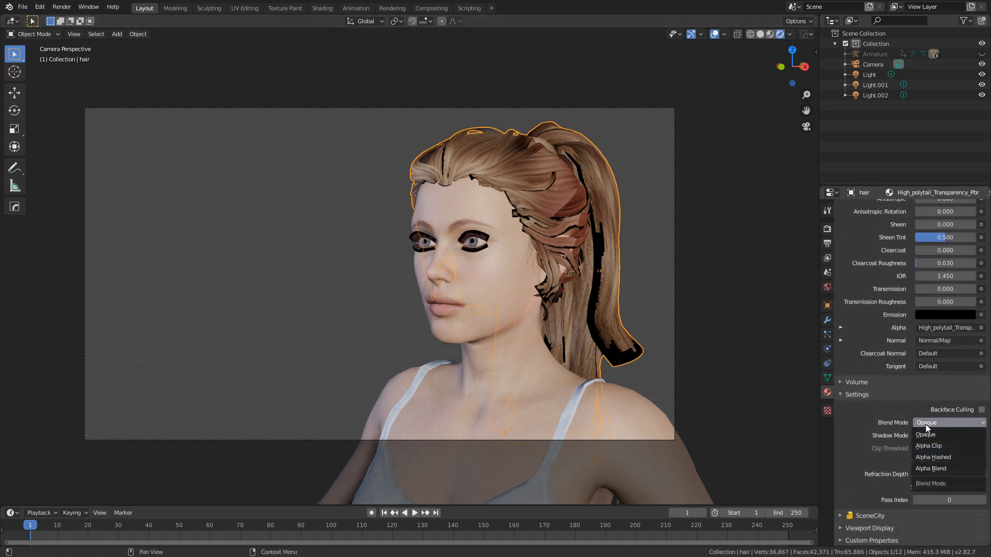
click(930, 457)
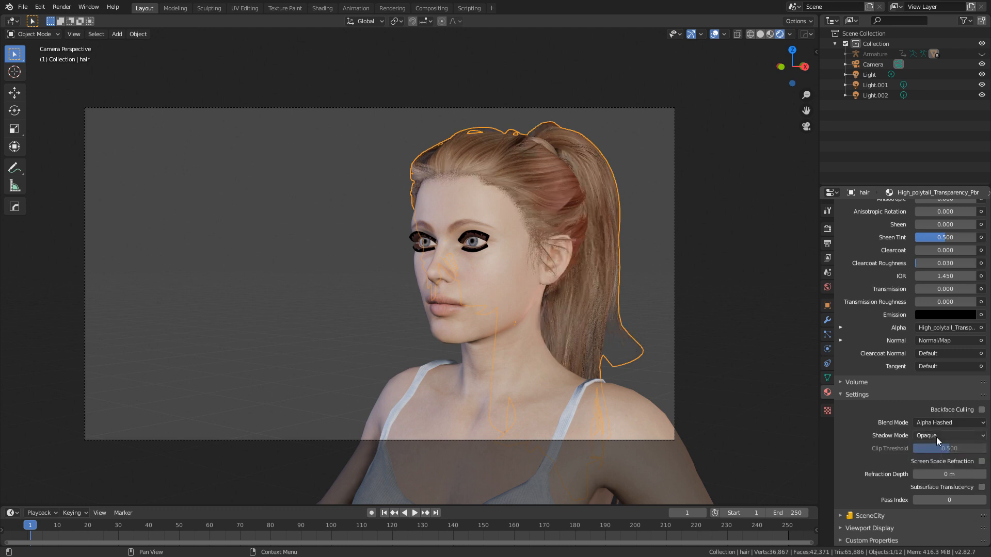
click(947, 435)
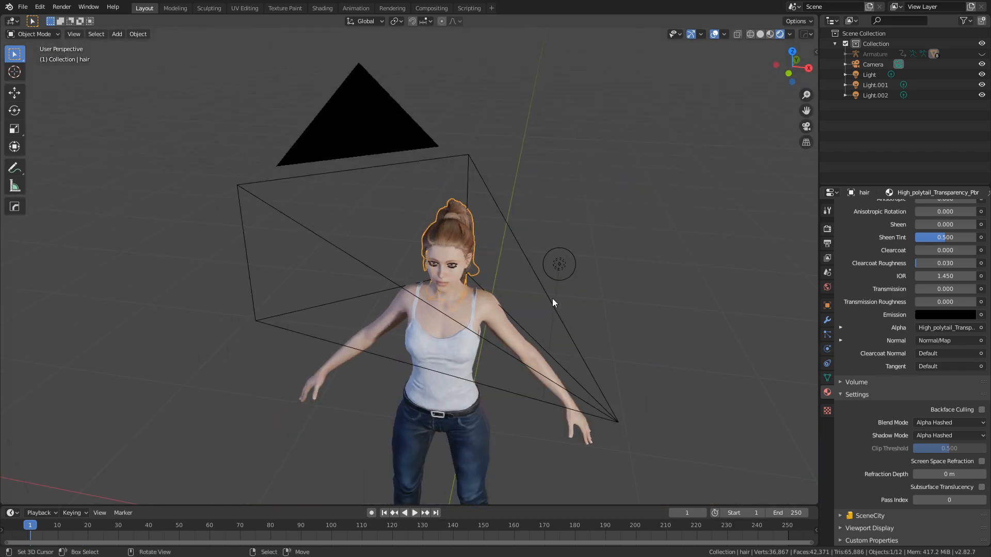
Step: Select Light.001 to check its point light colour and 50 W power
click(874, 85)
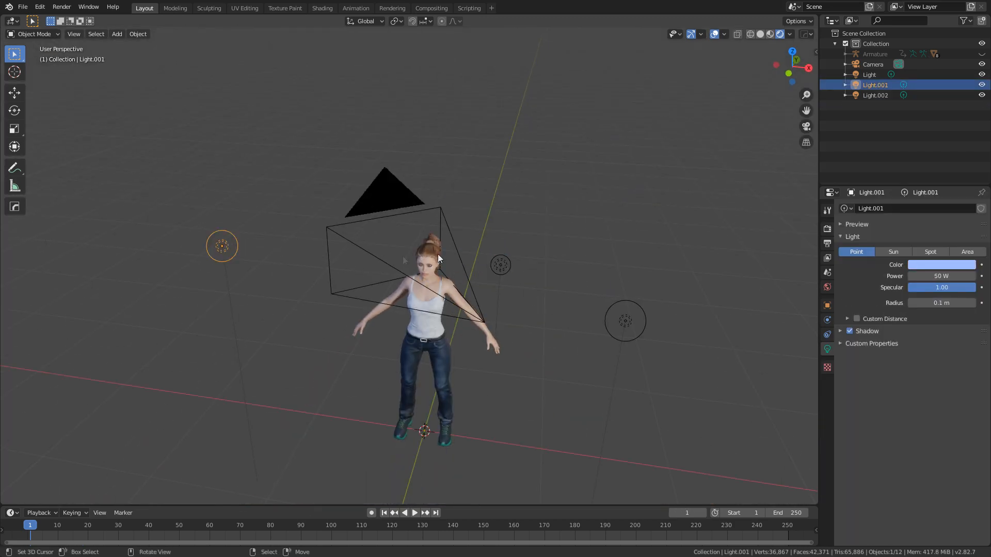
click(624, 320)
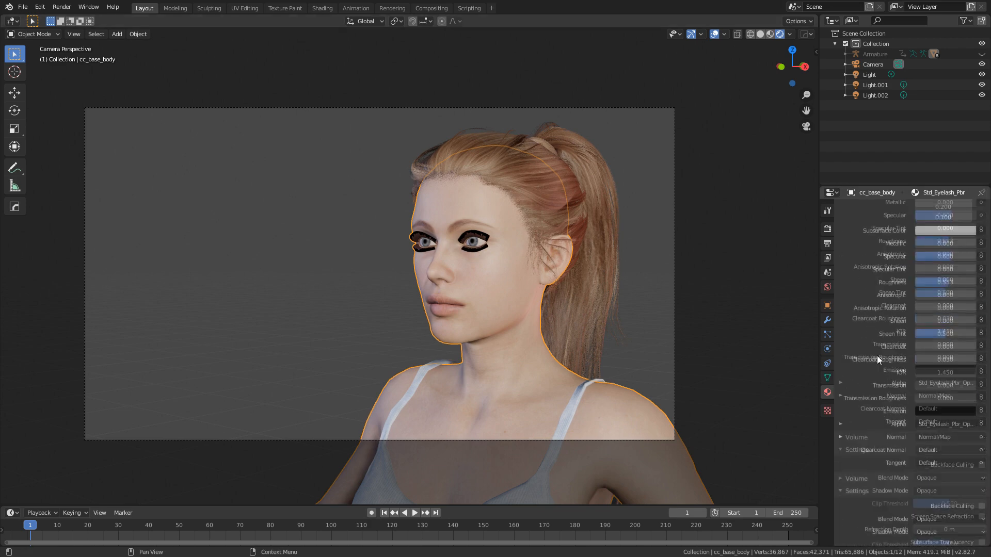
Step: Set Std_Eyelash_Pbr to Alpha Hashed blending, then select the Std_Skin_Body_Pbr slot
click(944, 478)
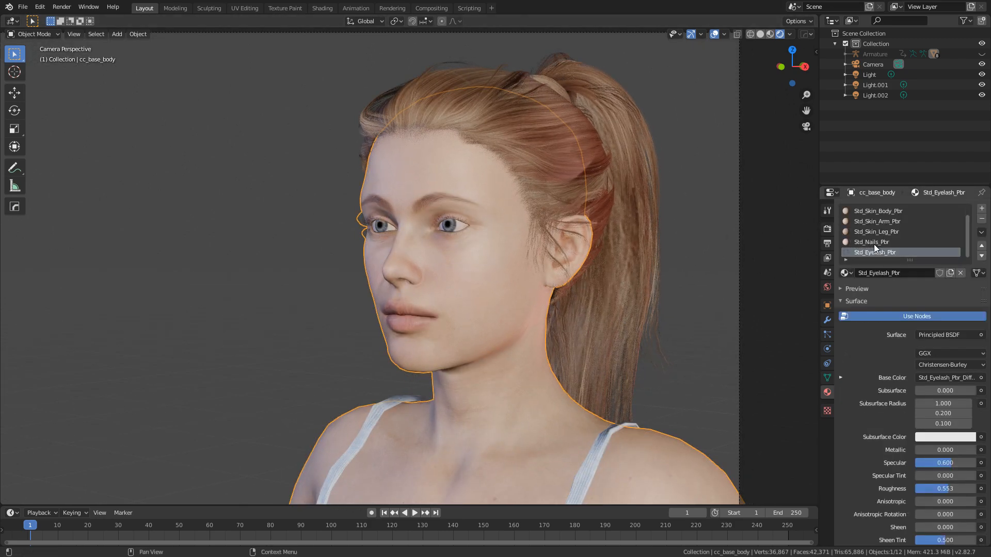
click(877, 211)
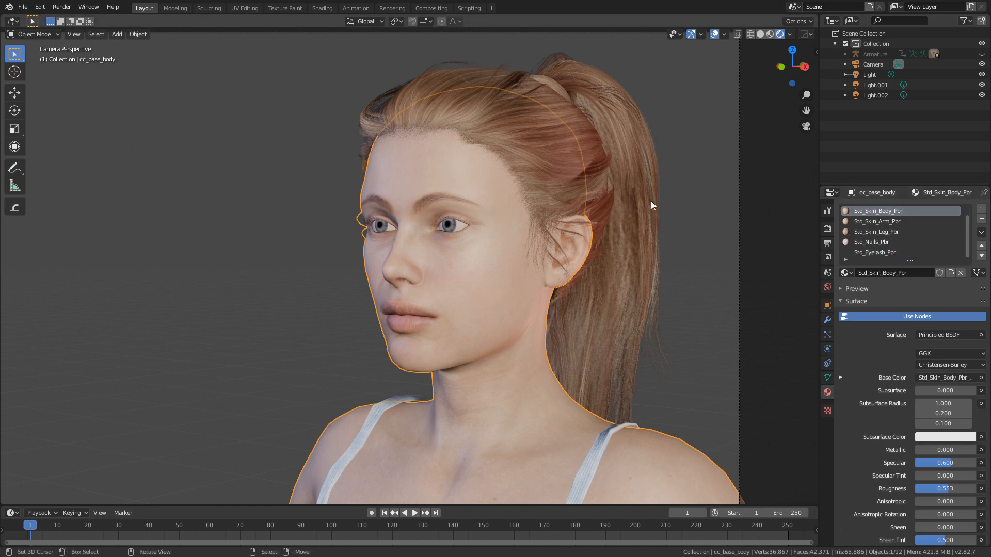
Step: Switch to the Shading workspace and bring up the Std_Skin_Head_Pbr material for a 0.3 subsurface
click(322, 7)
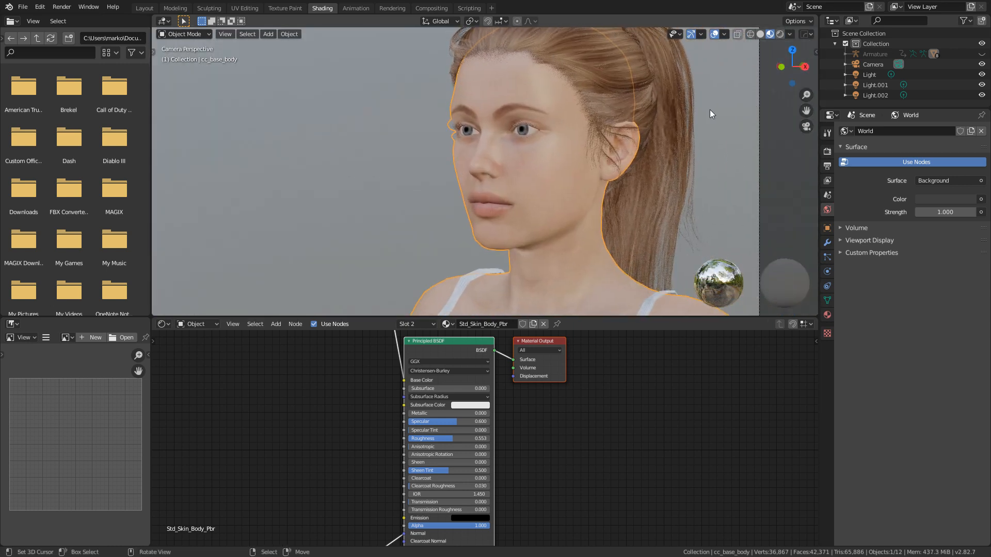
click(789, 34)
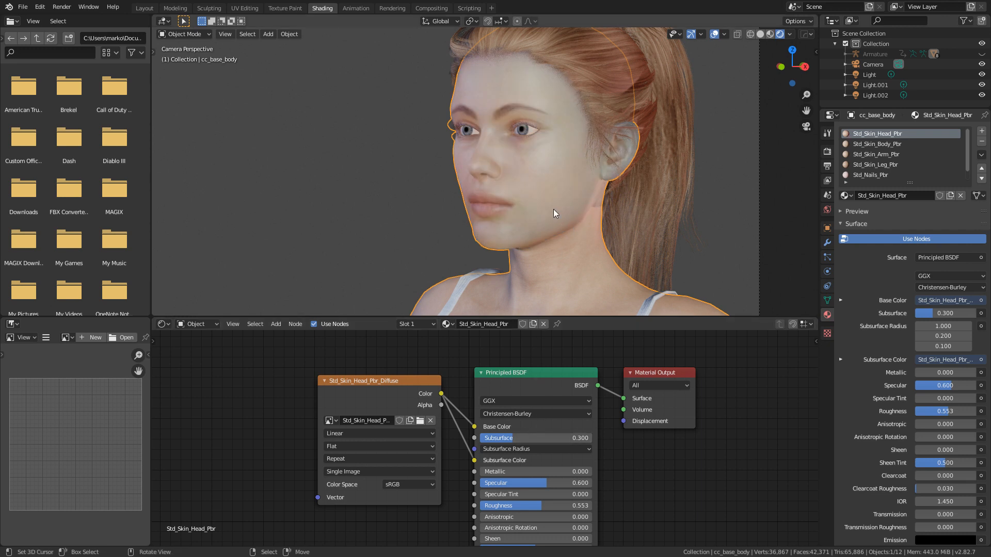
mouse_move(557, 191)
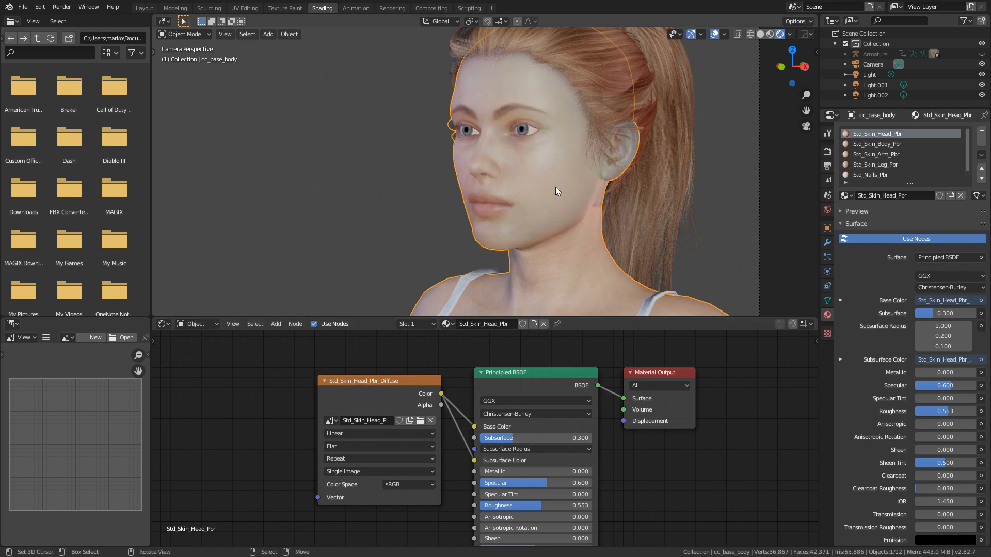
Step: Set the head skin's first Subsurface Radius value to 50 and zoom in on the face
click(534, 449)
text(50.000)
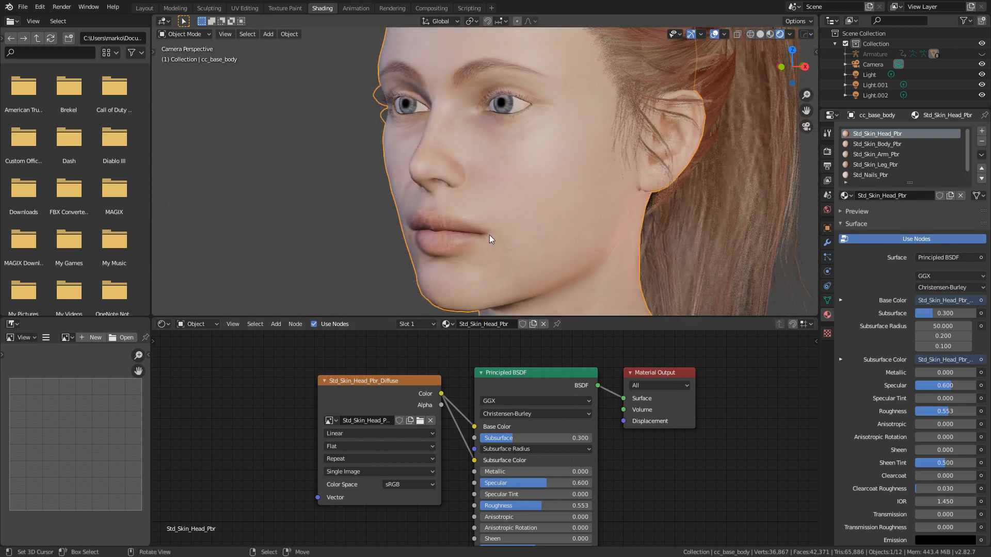
scroll(down, 3)
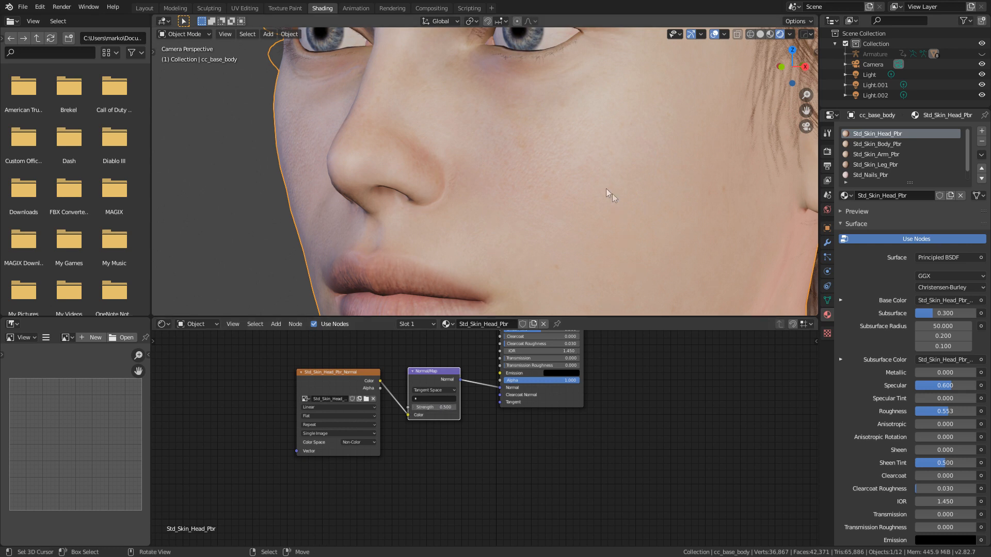
mouse_move(684, 118)
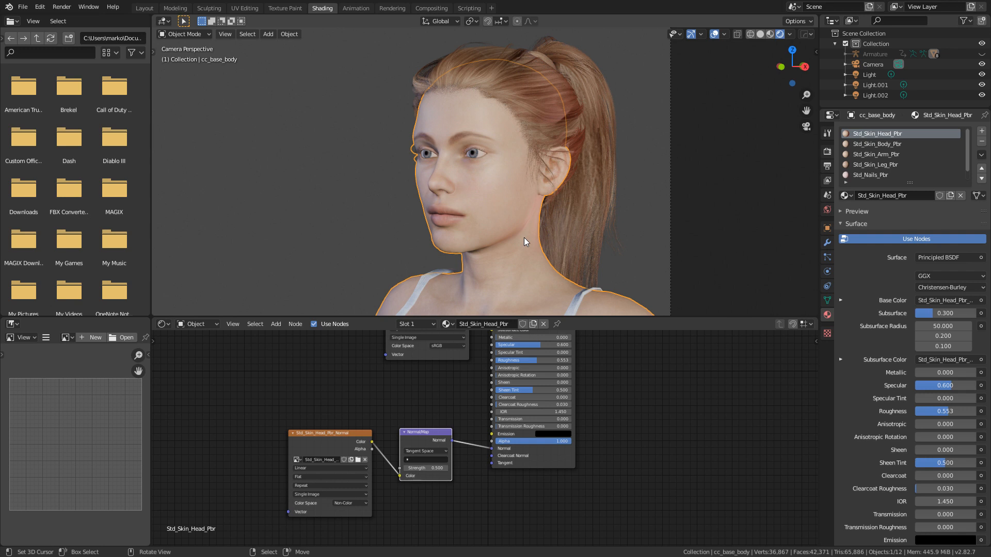
mouse_move(555, 249)
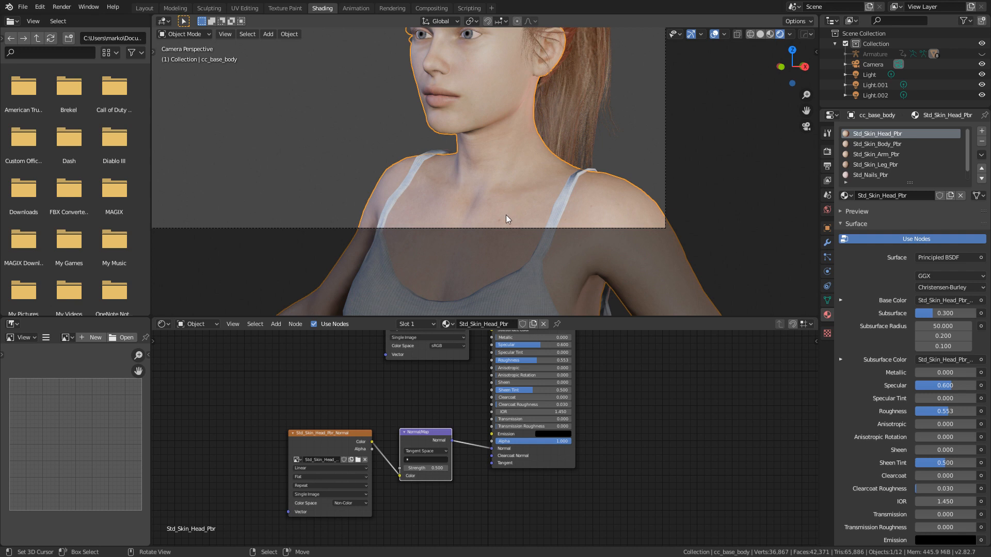
mouse_move(660, 234)
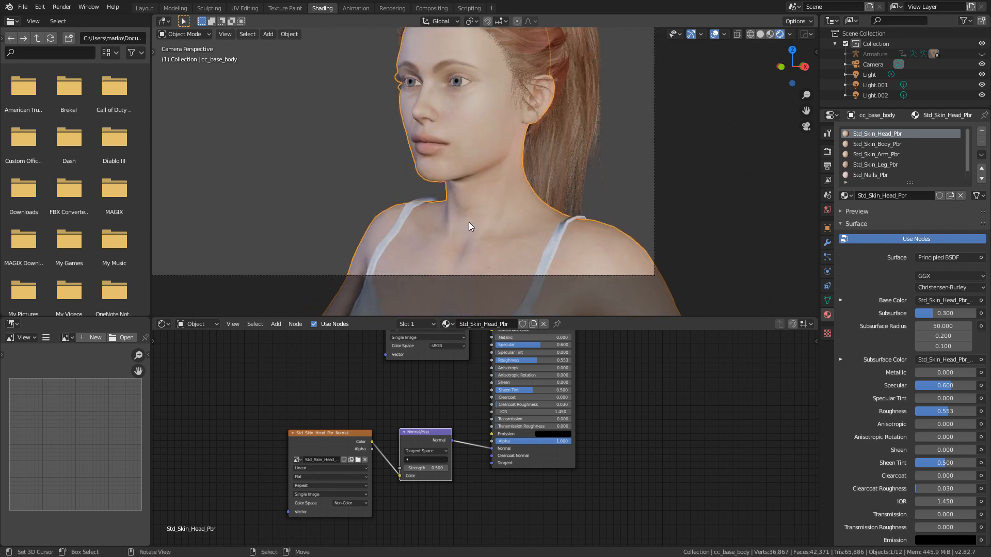
Step: Give Std_Skin_Body_Pbr subsurface 0.3 and radius 50, then select the arm skin material
click(878, 143)
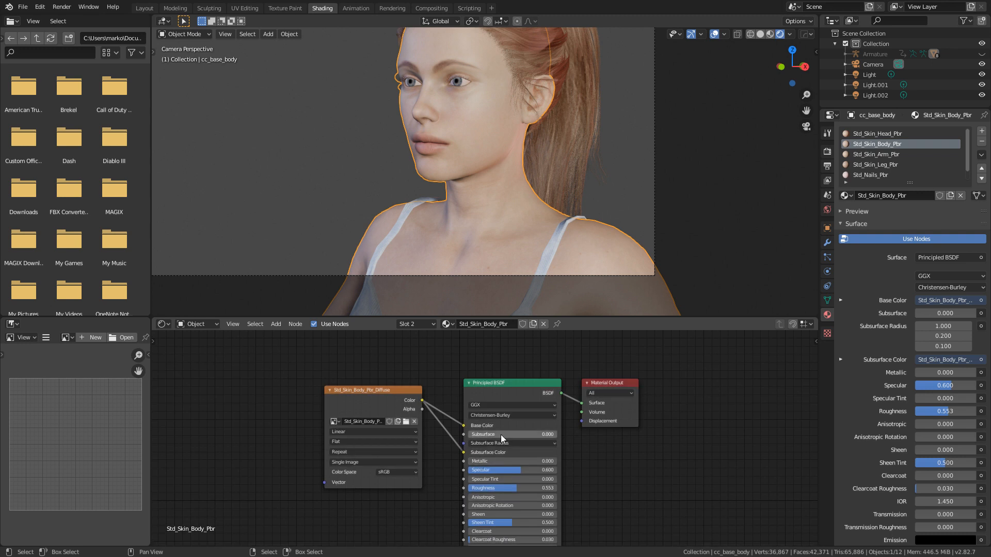
click(512, 434)
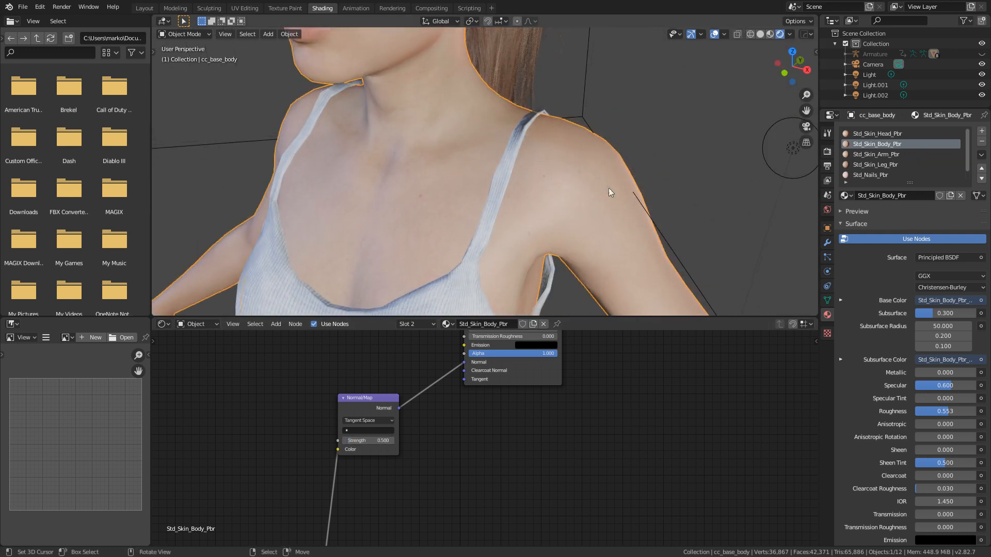
click(877, 153)
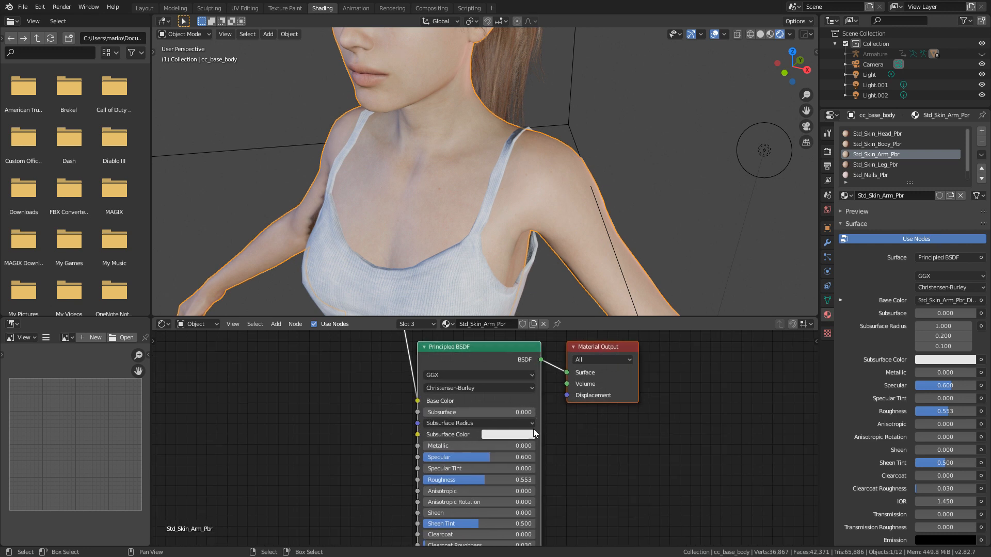
Step: Set Std_Skin_Arm_Pbr's first Subsurface Radius value to 50
click(476, 412)
text(0.300)
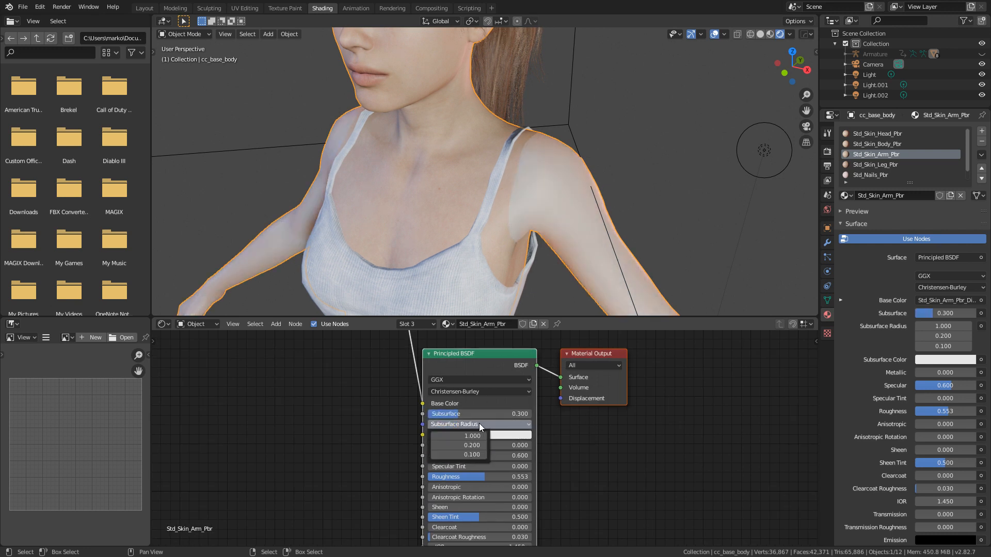
text(50)
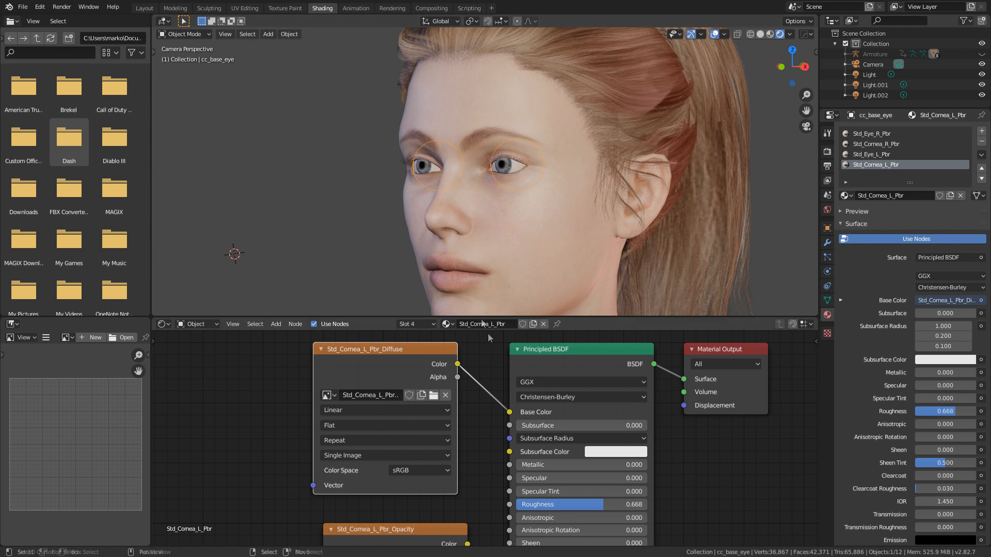
mouse_move(502, 135)
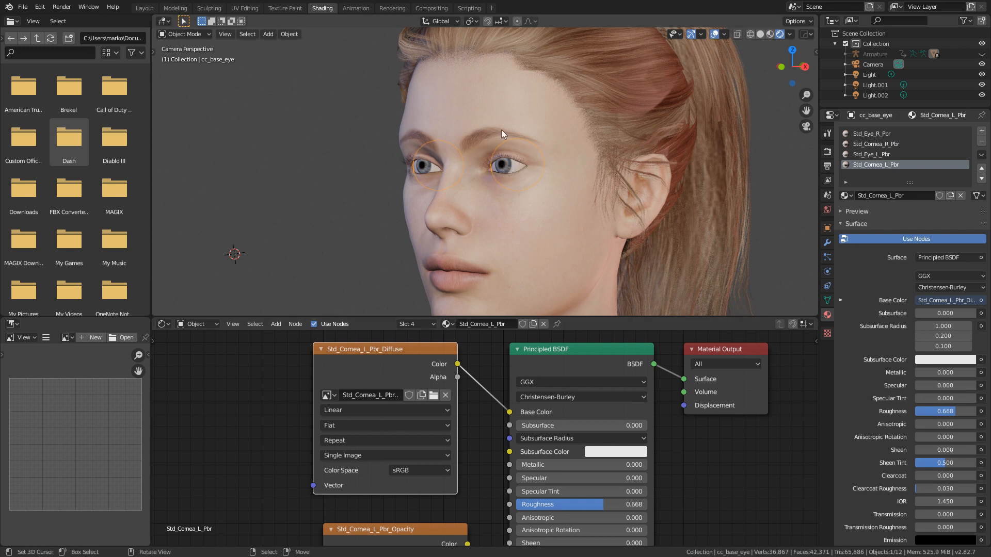
mouse_move(512, 200)
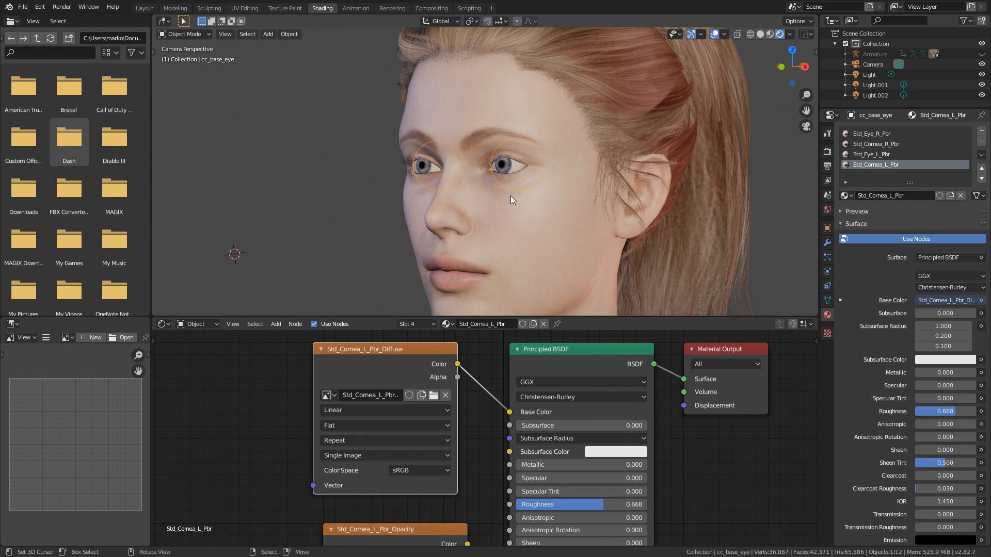
mouse_move(775, 163)
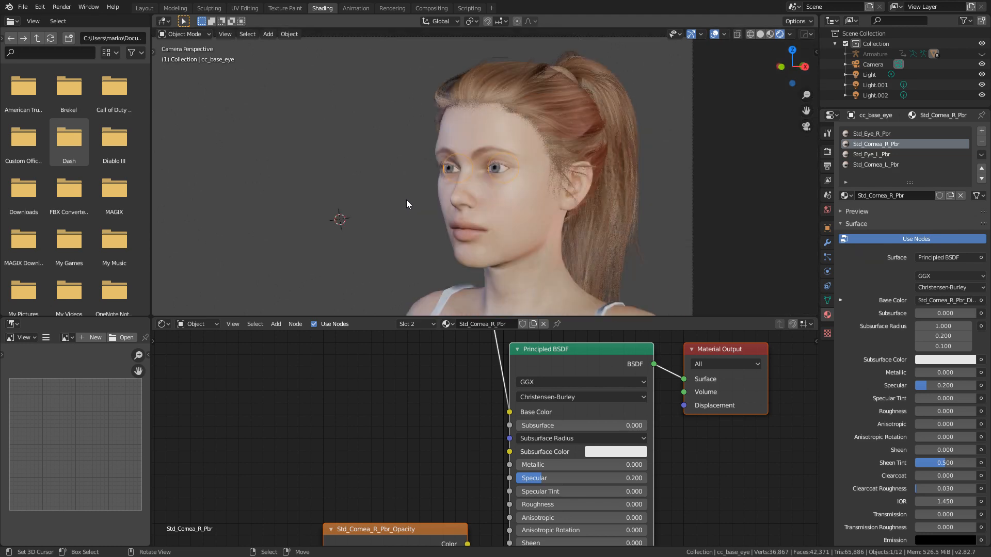
Step: Render the portrait from the camera with F12
key(F12)
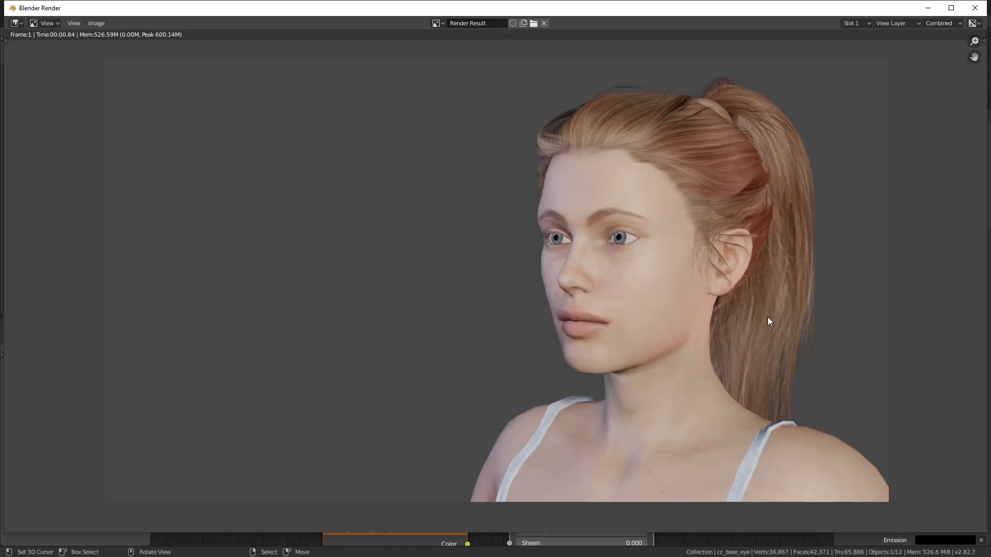
mouse_move(796, 271)
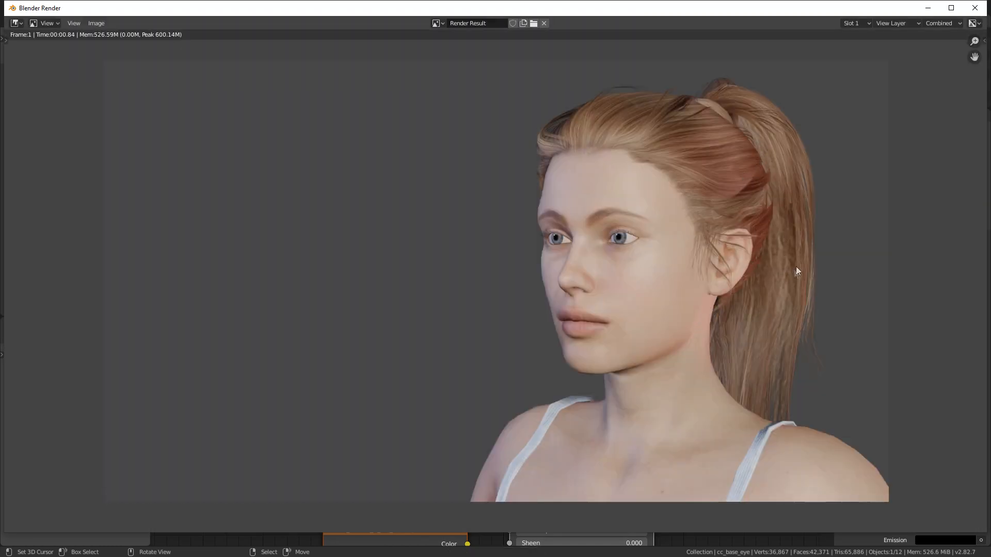